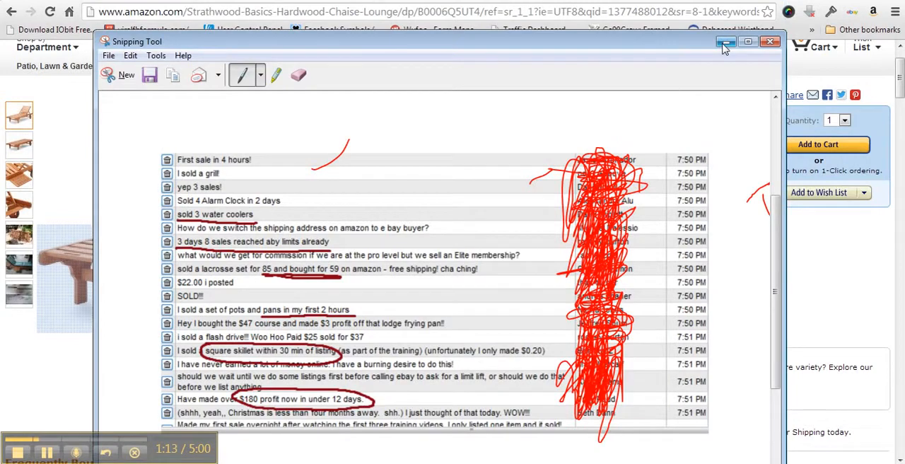
mouse_move(725, 44)
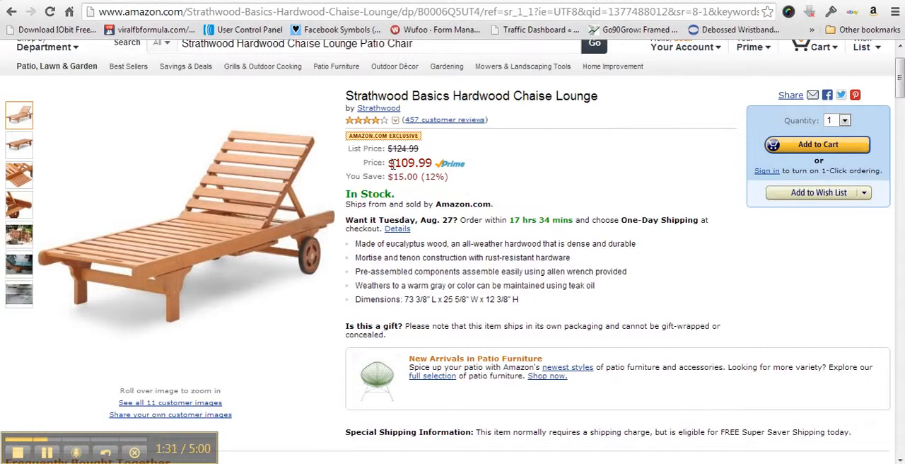
- Highlight the full $109.99 price of the Strathwood Basics Hardwood Chaise Lounge
double_click(396, 163)
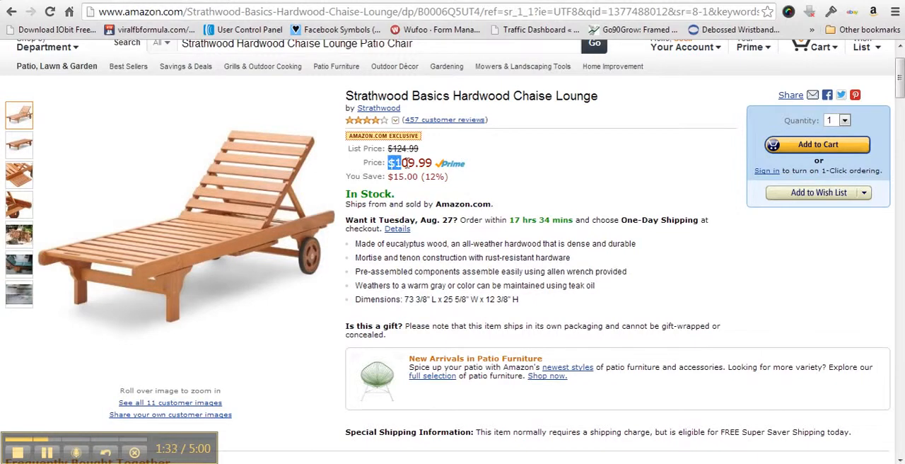
left_click_drag(388, 163, 432, 162)
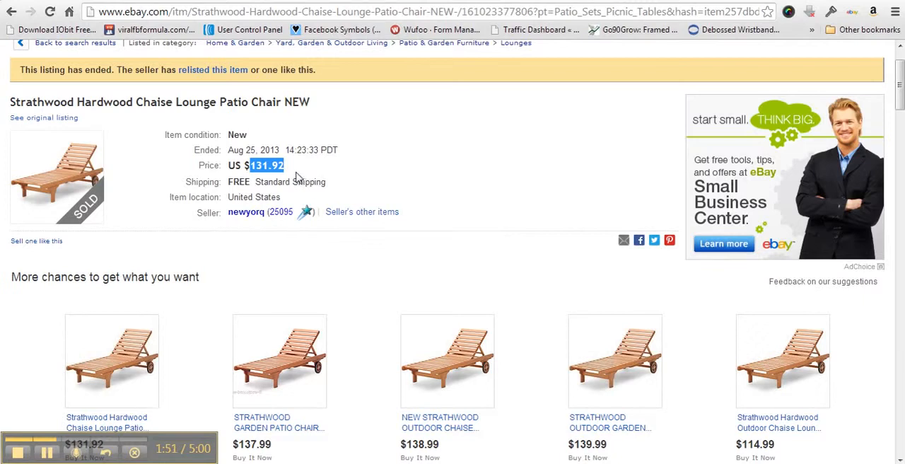
mouse_move(294, 179)
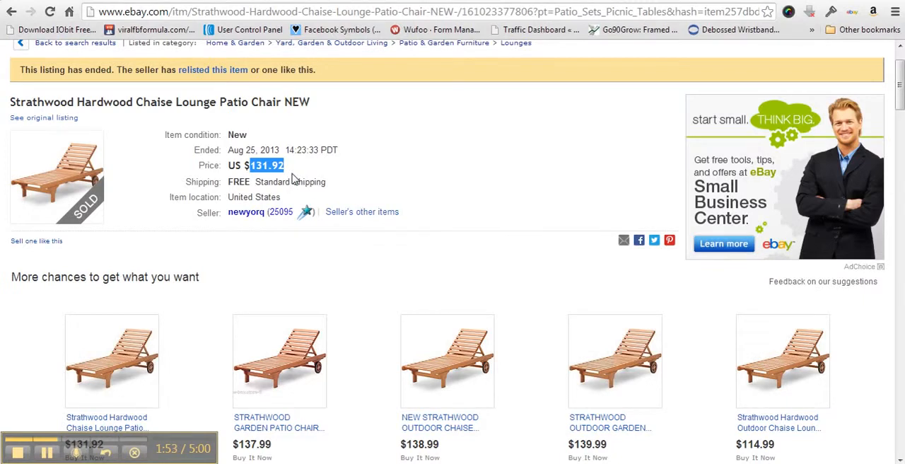
mouse_move(298, 174)
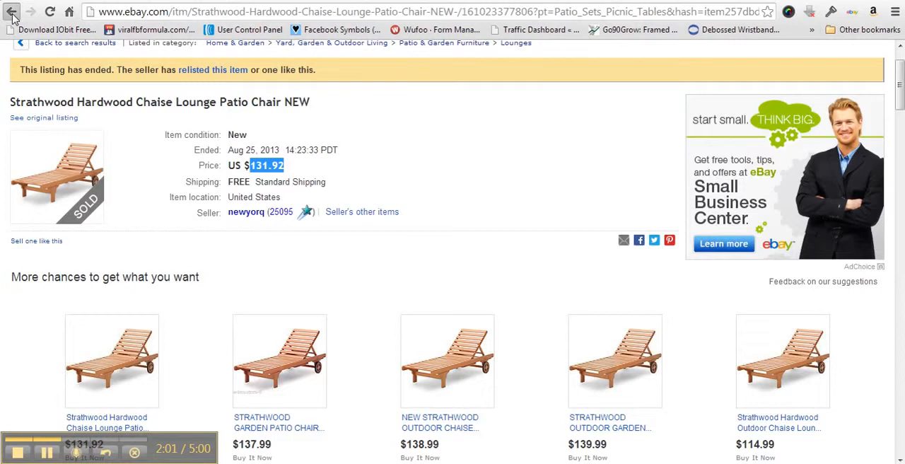
- Return to the seller's sold listings, scroll to the top and highlight the 239 results count
left_click(17, 14)
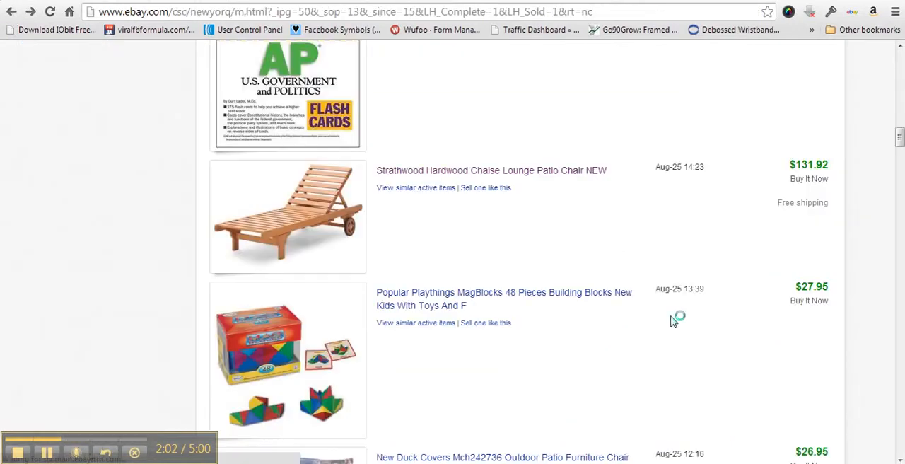
scroll("up", 3)
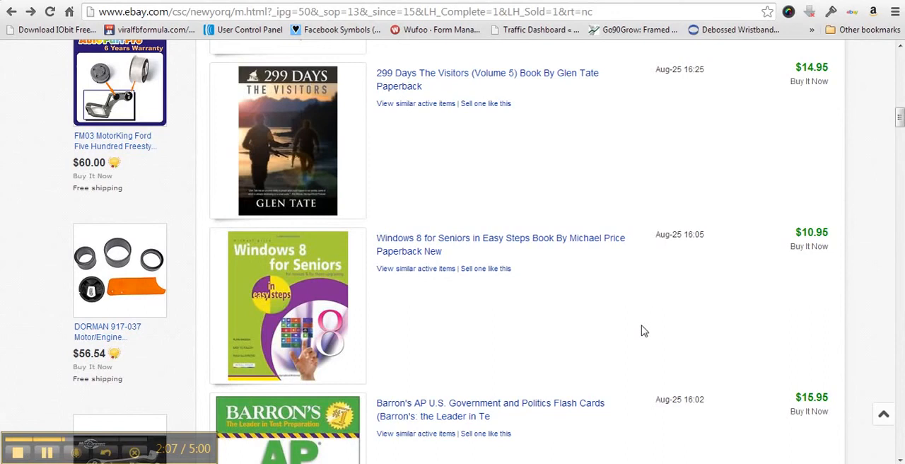
scroll("up", 3)
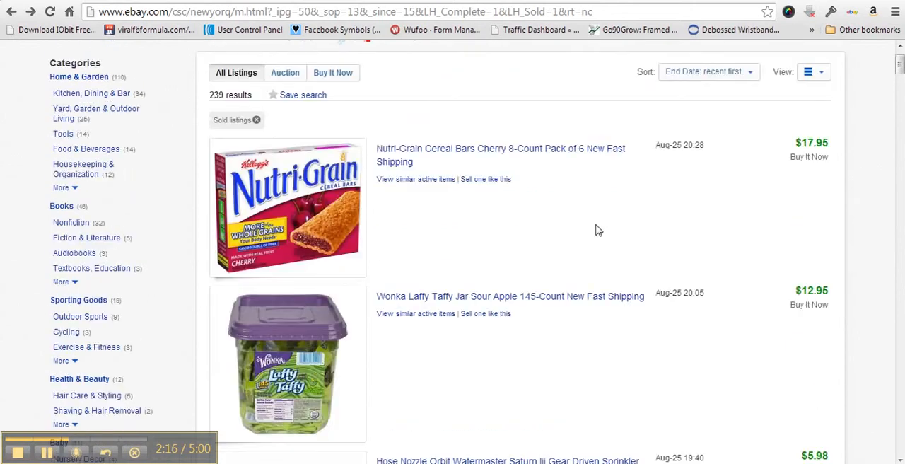
mouse_move(209, 102)
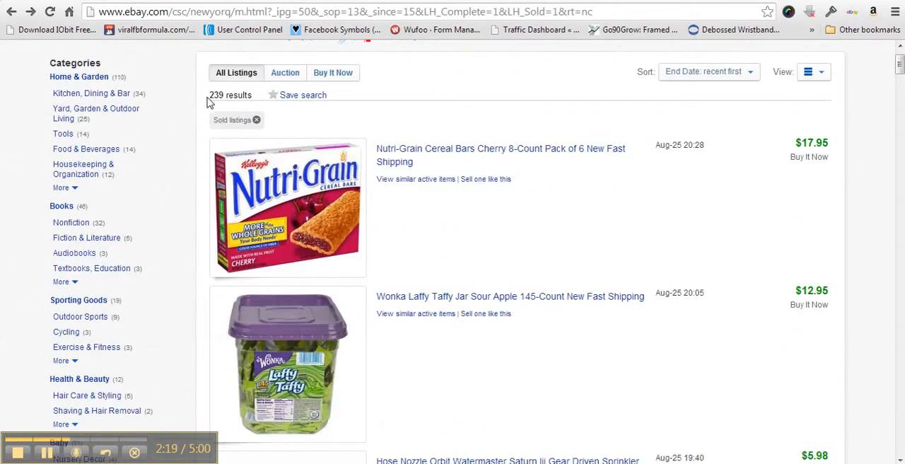
mouse_move(240, 215)
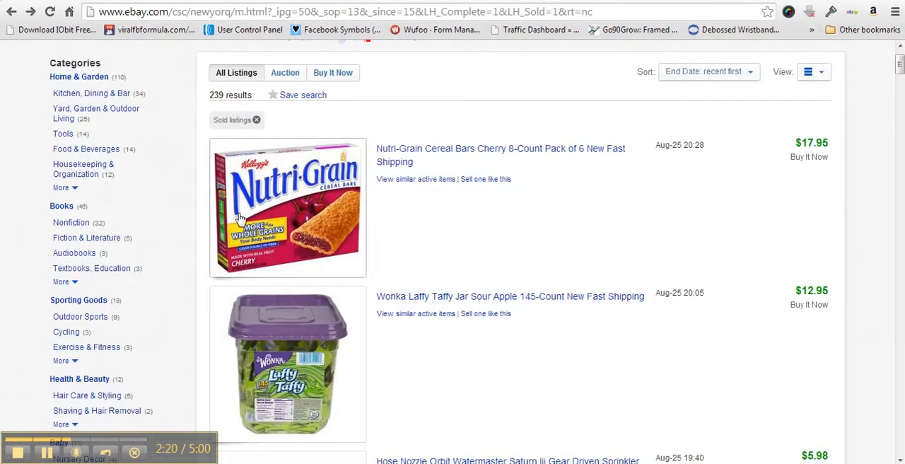
mouse_move(210, 107)
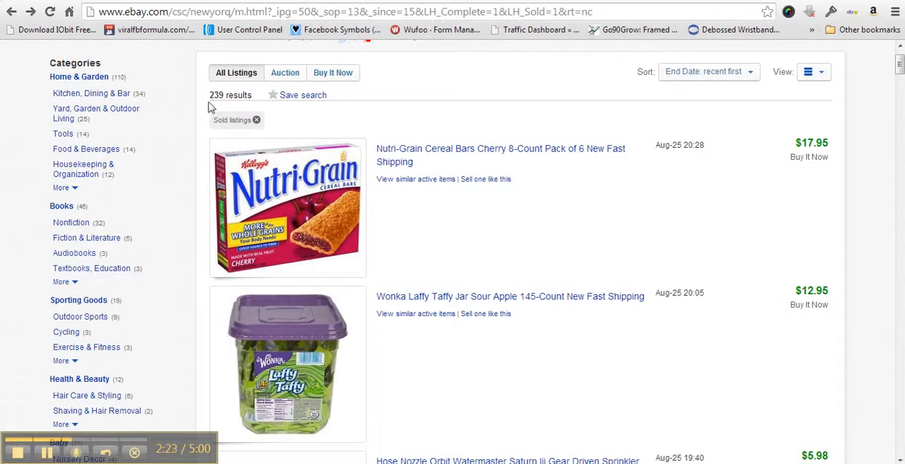
double_click(218, 94)
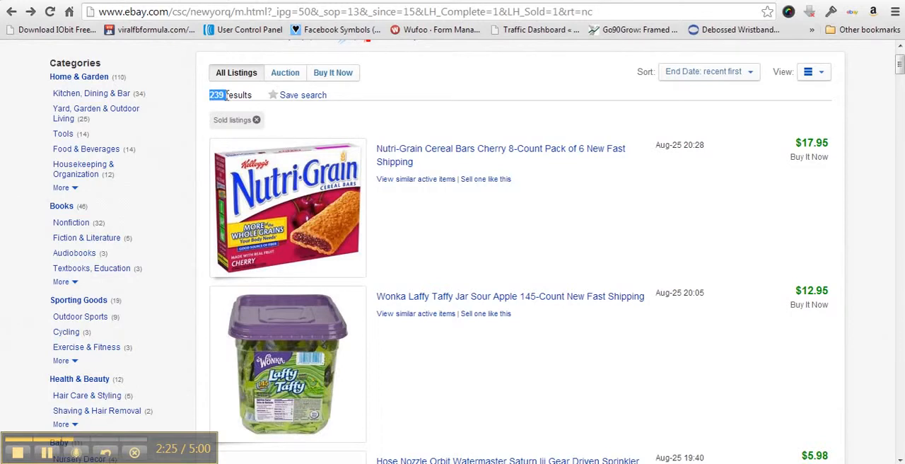
mouse_move(219, 107)
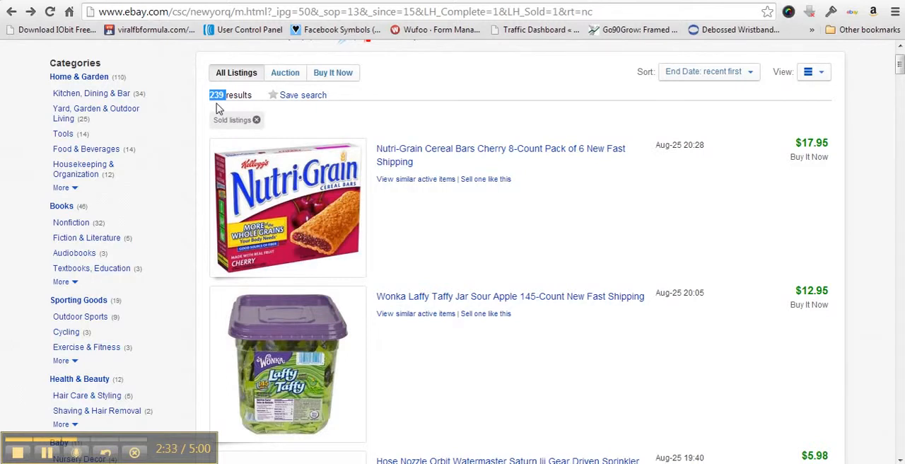
mouse_move(426, 102)
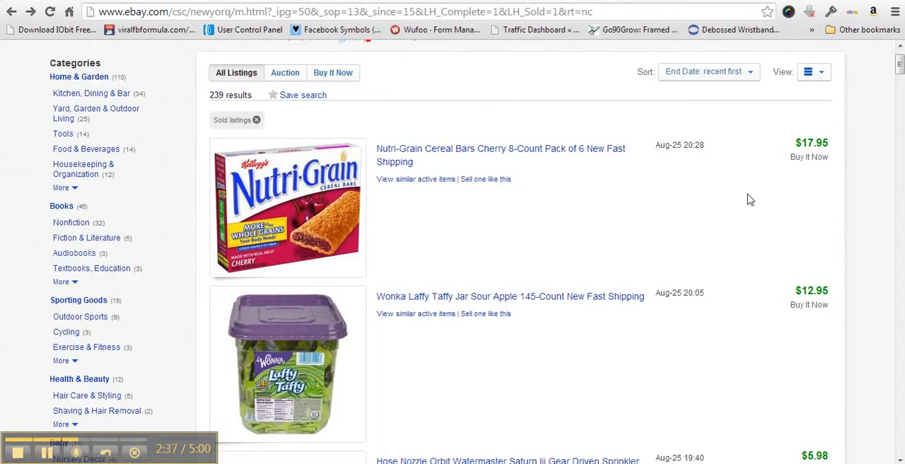
mouse_move(790, 241)
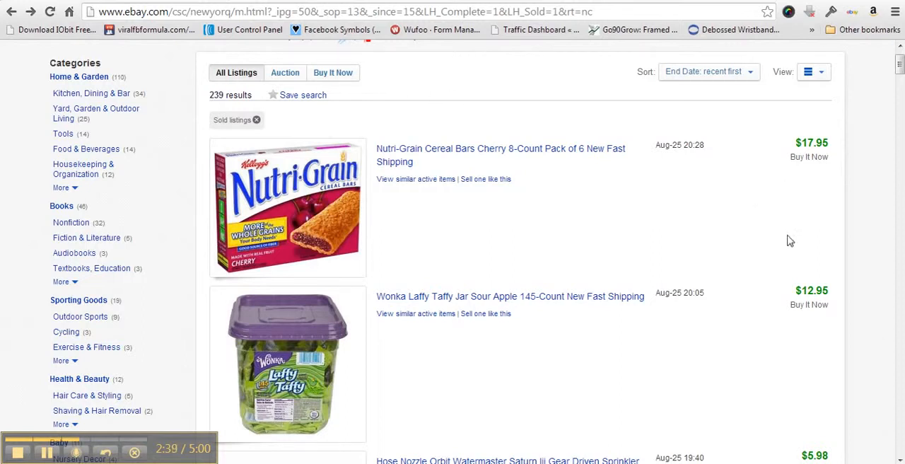
mouse_move(656, 353)
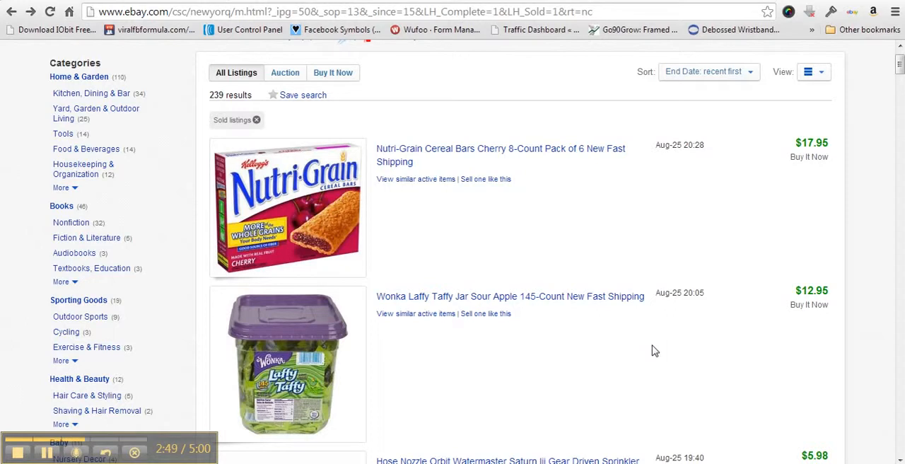
mouse_move(789, 189)
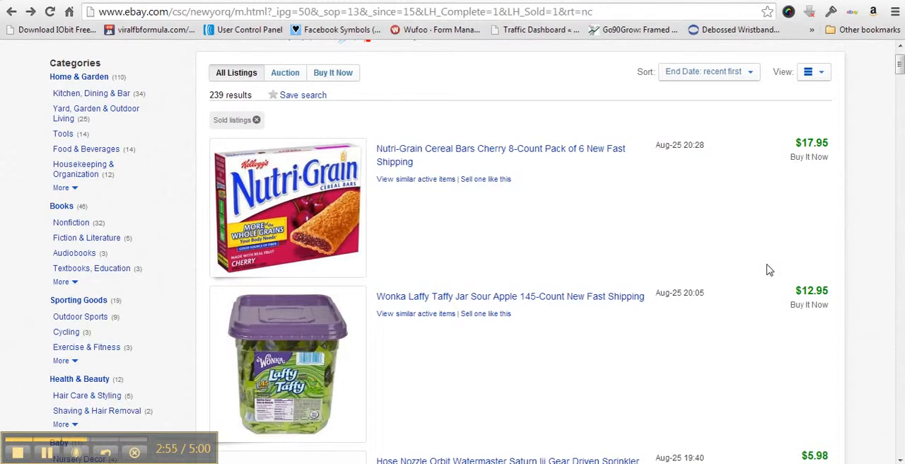
mouse_move(799, 288)
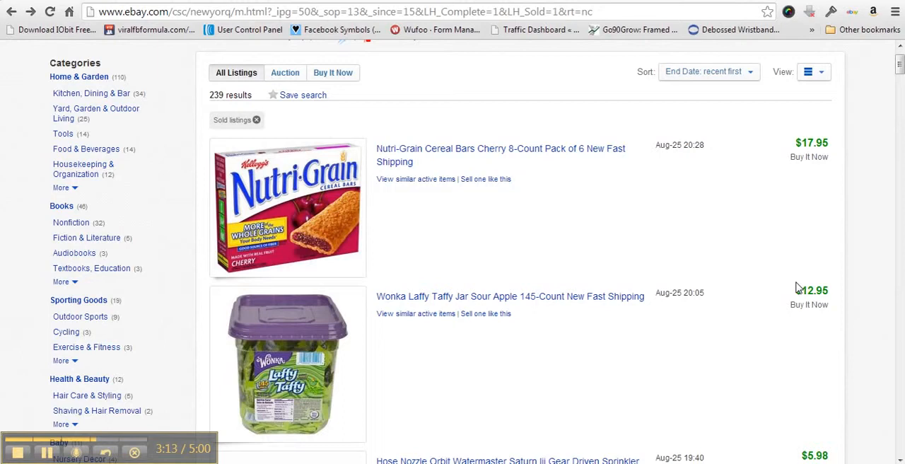
mouse_move(713, 292)
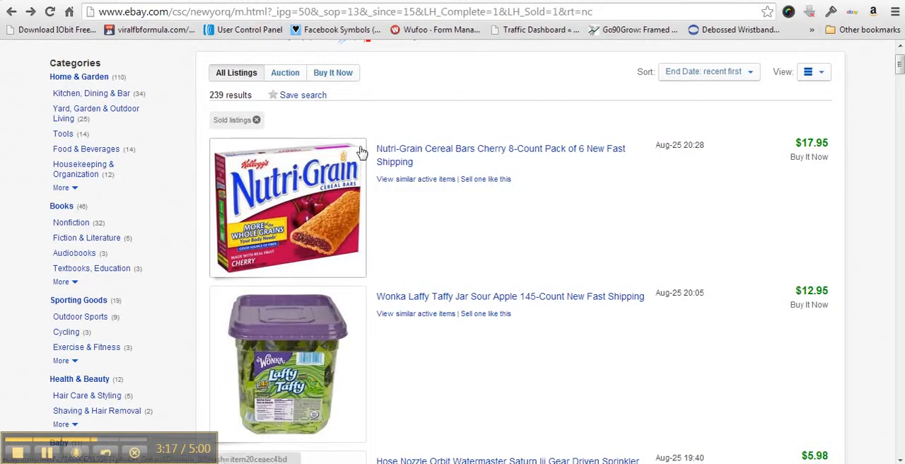
mouse_move(399, 168)
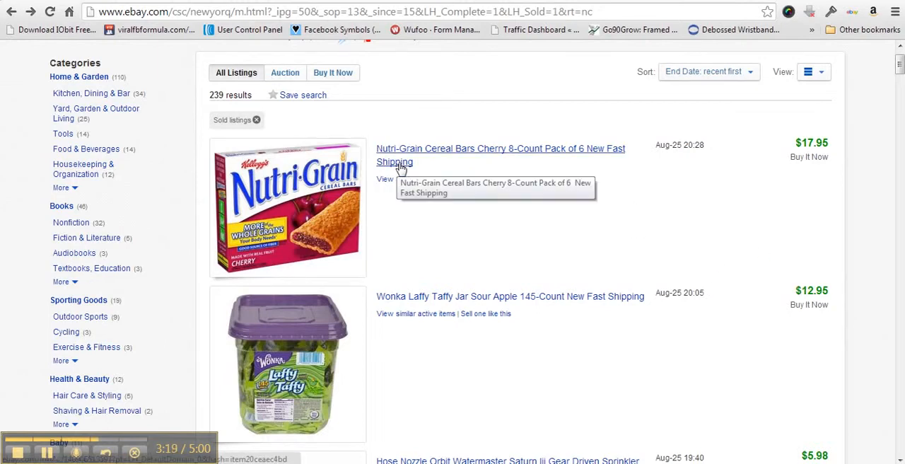
mouse_move(797, 284)
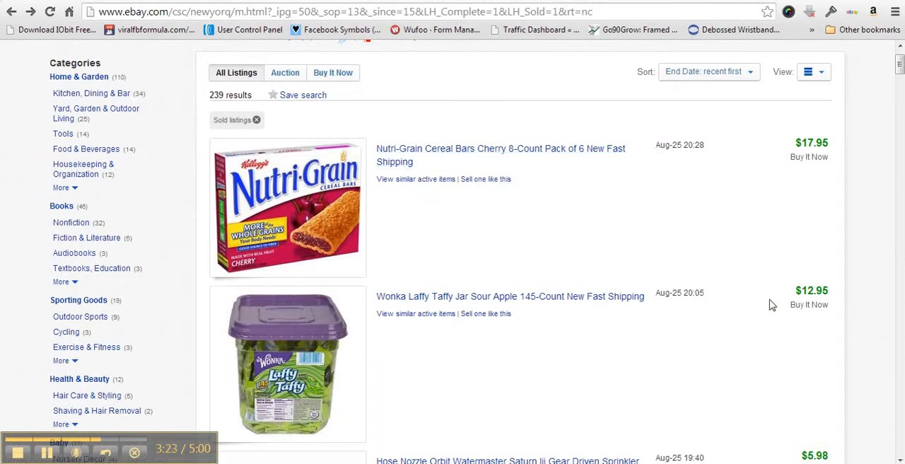
mouse_move(771, 305)
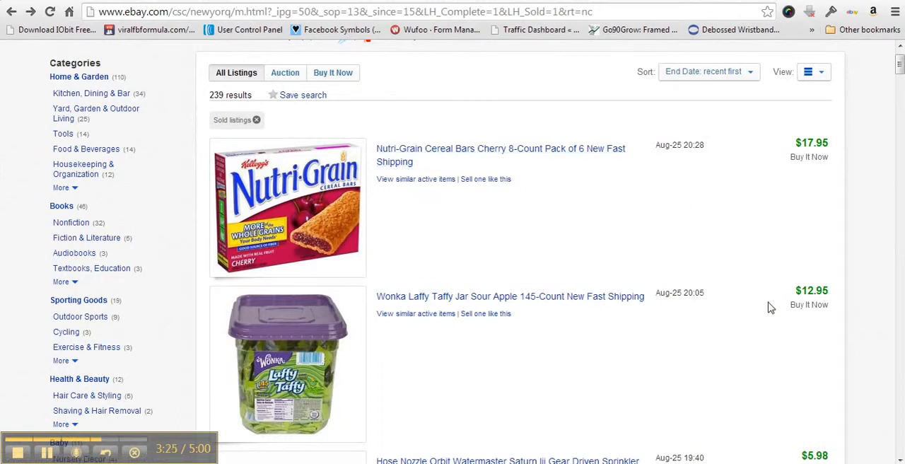
mouse_move(778, 321)
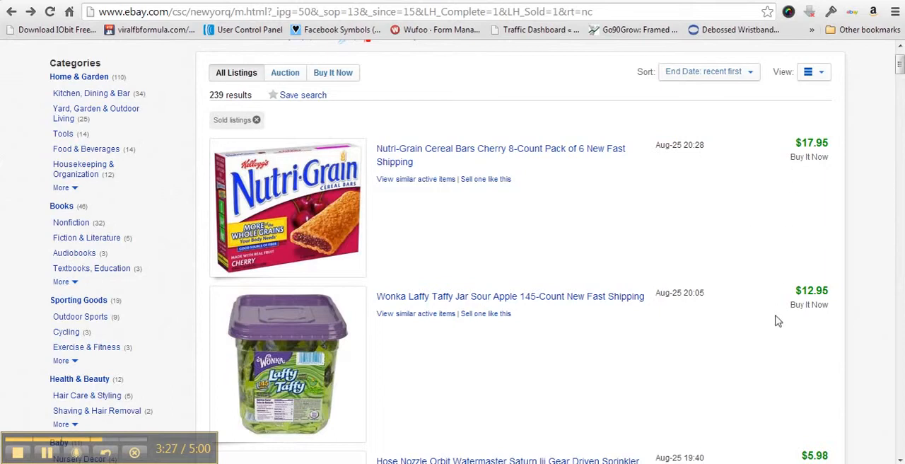
- Scroll down the sold listings past the Strathwood chaise lounge that sold for $131.92
scroll("down", 3)
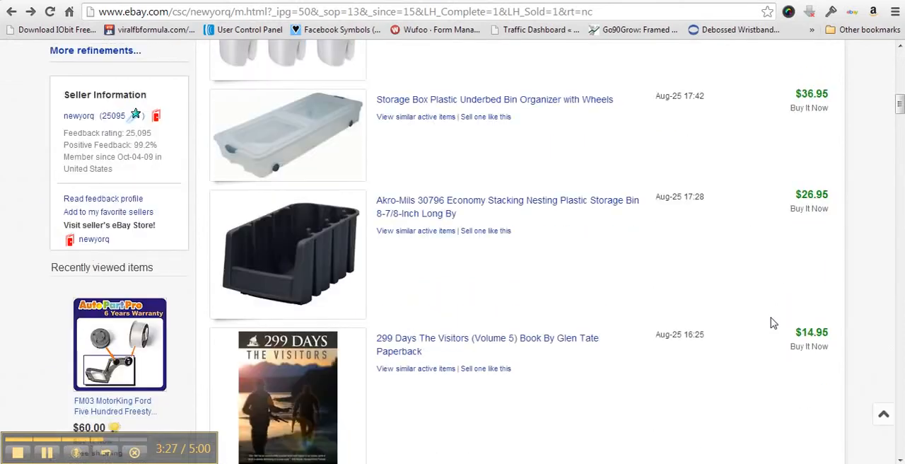
scroll("down", 3)
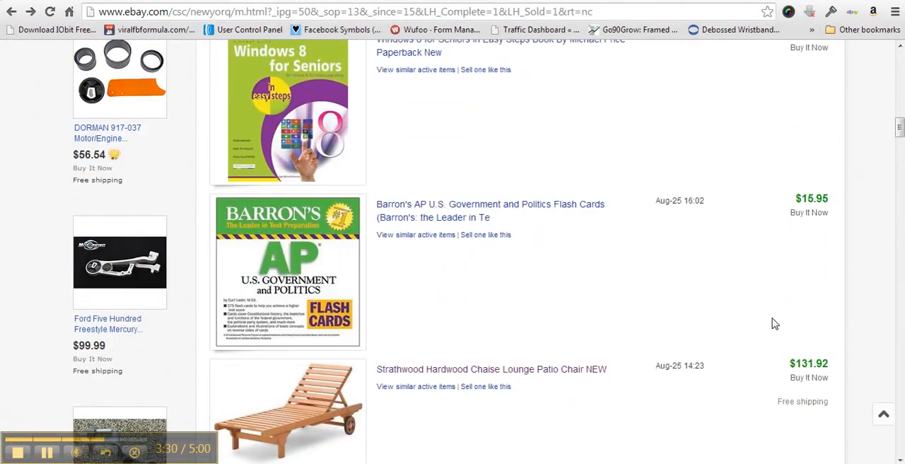
scroll("down", 3)
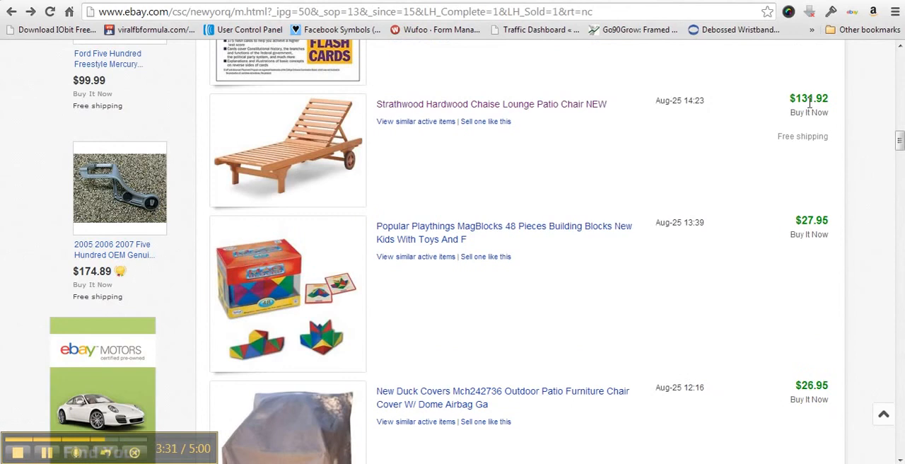
scroll("down", 3)
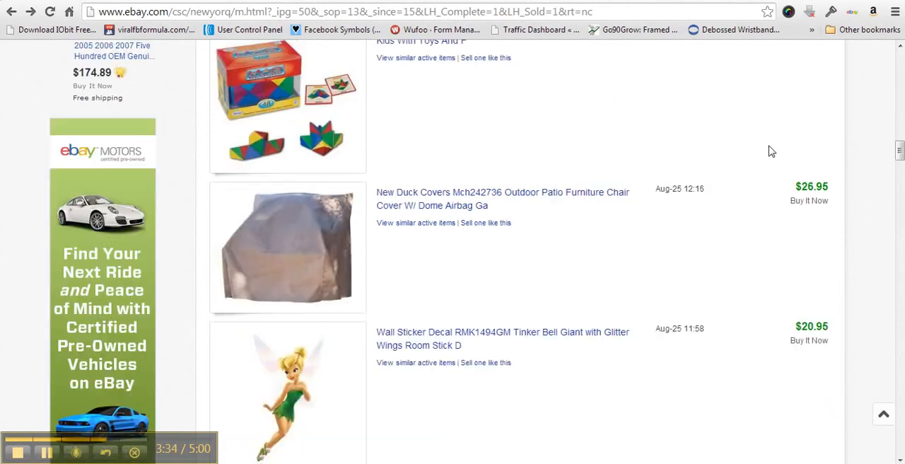
scroll("down", 3)
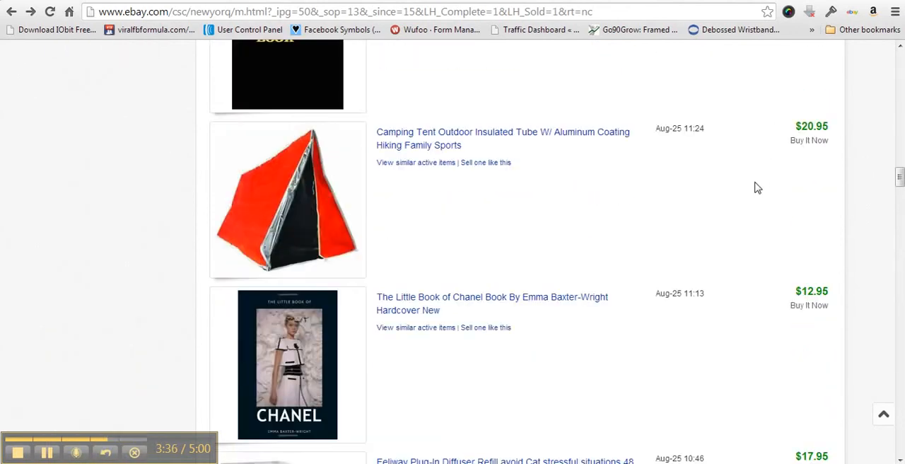
scroll("down", 3)
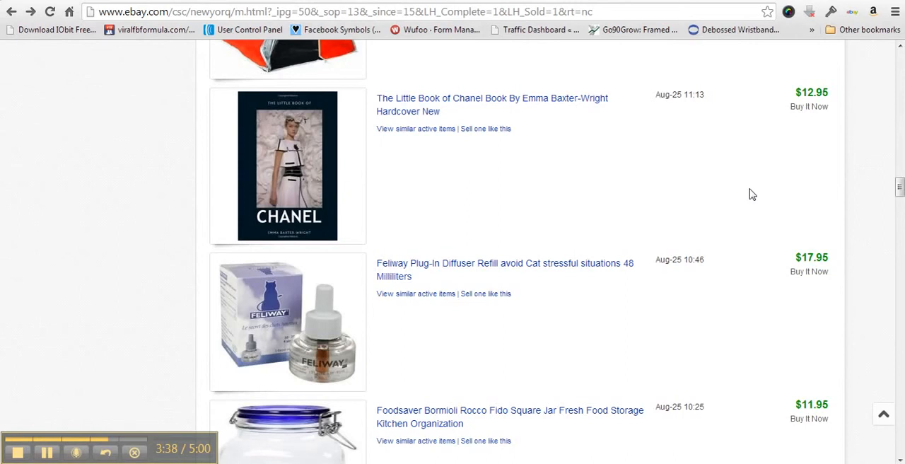
scroll("down", 3)
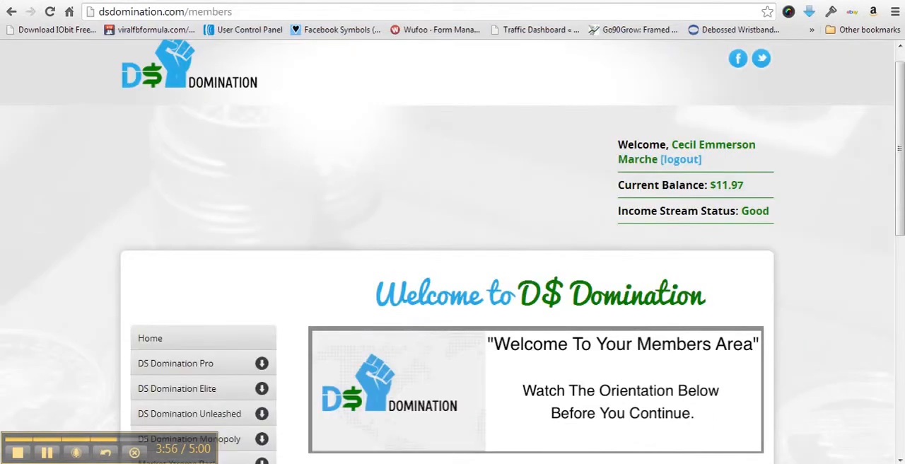
- Open DS Domination Pro Modules 1-5 from the members area sidebar
scroll("down", 3)
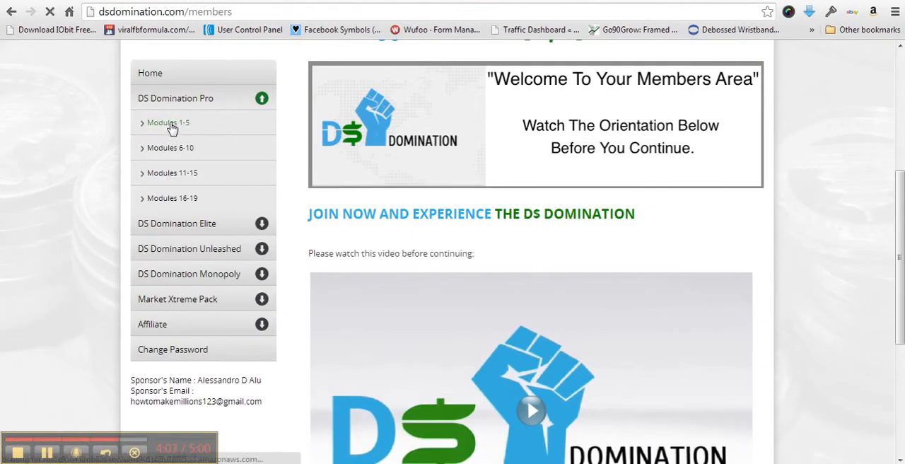
left_click(168, 122)
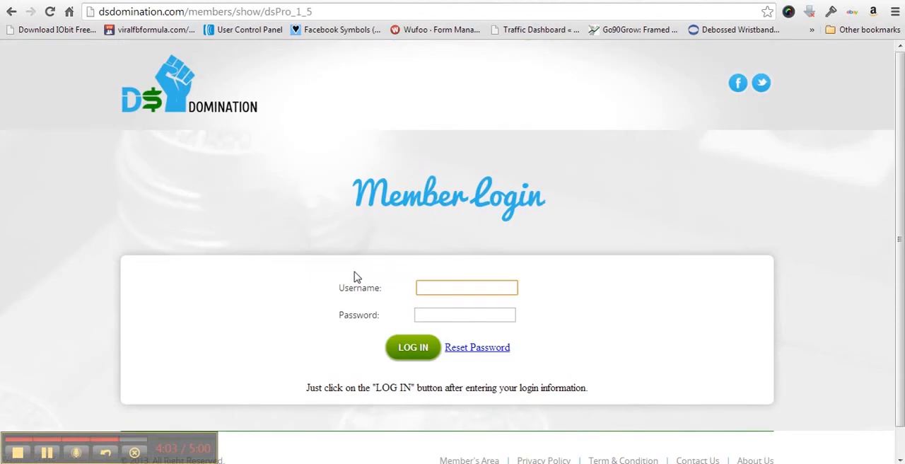
type("CecilMarche")
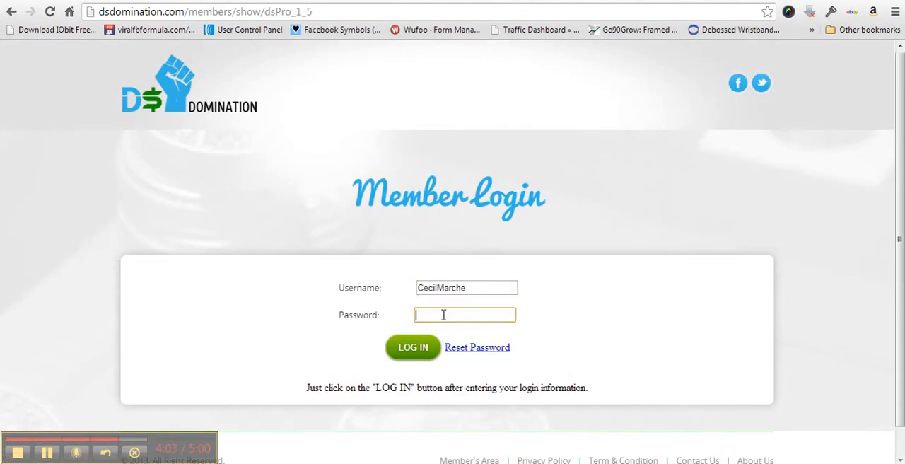
type("••")
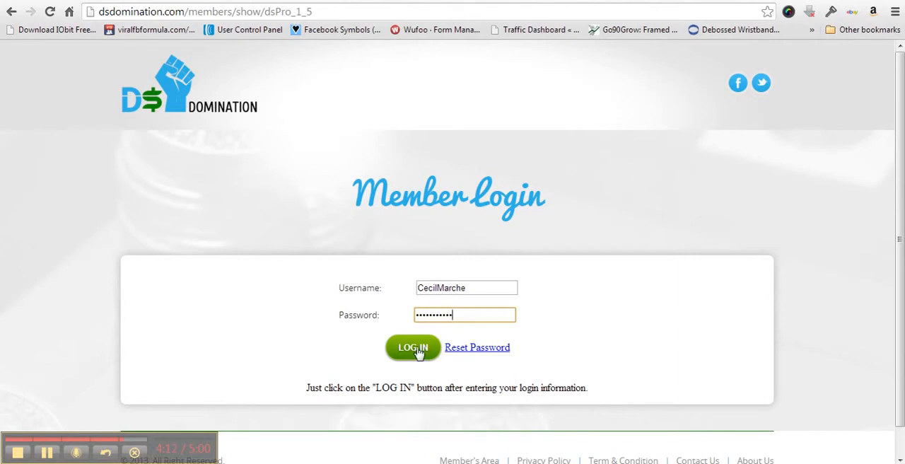
left_click(414, 348)
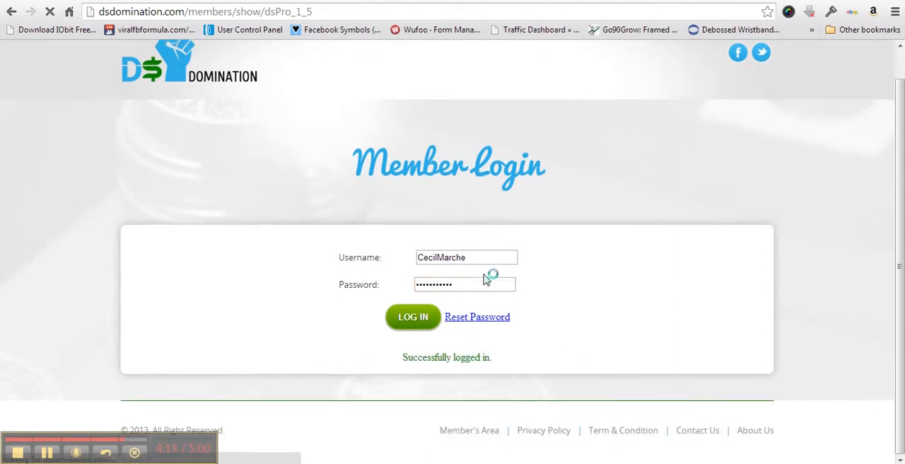
left_click(413, 317)
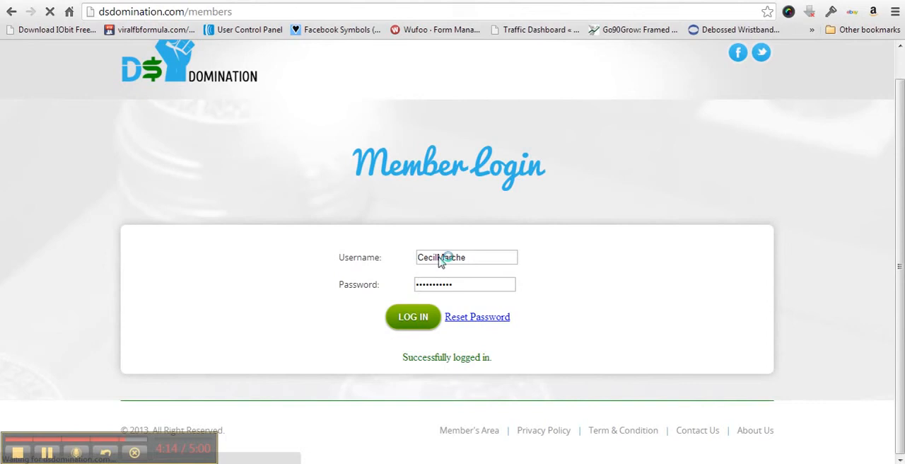
left_click(413, 317)
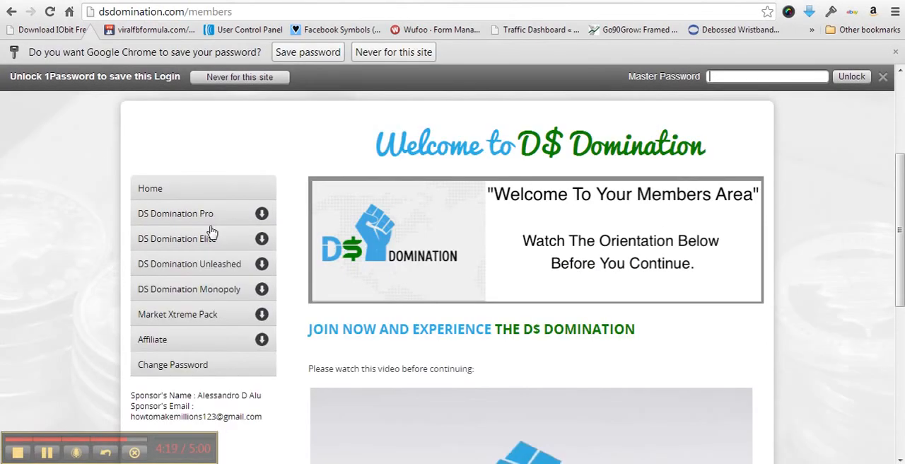
- Expand DS Domination Pro to list its module groups from 1-5 through 16-19
left_click(176, 212)
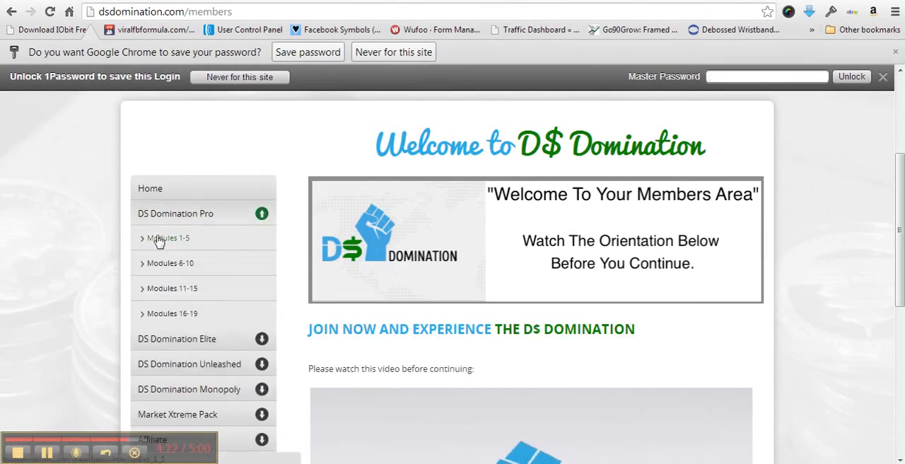
mouse_move(186, 221)
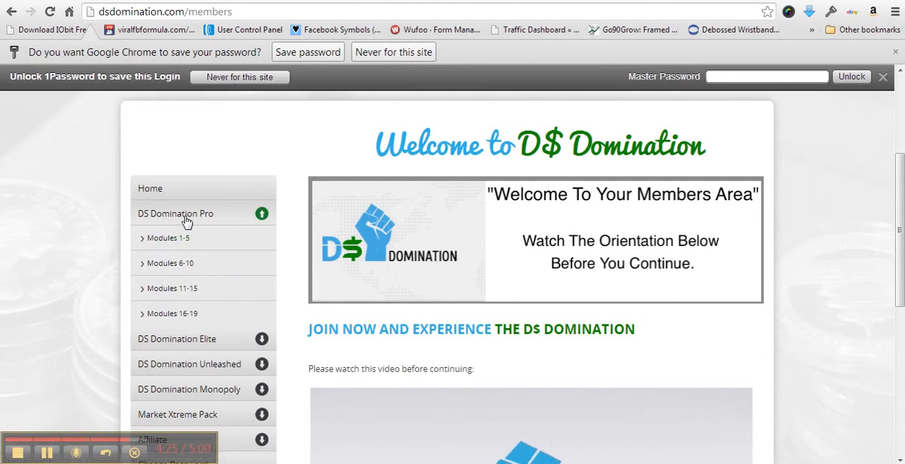
mouse_move(173, 291)
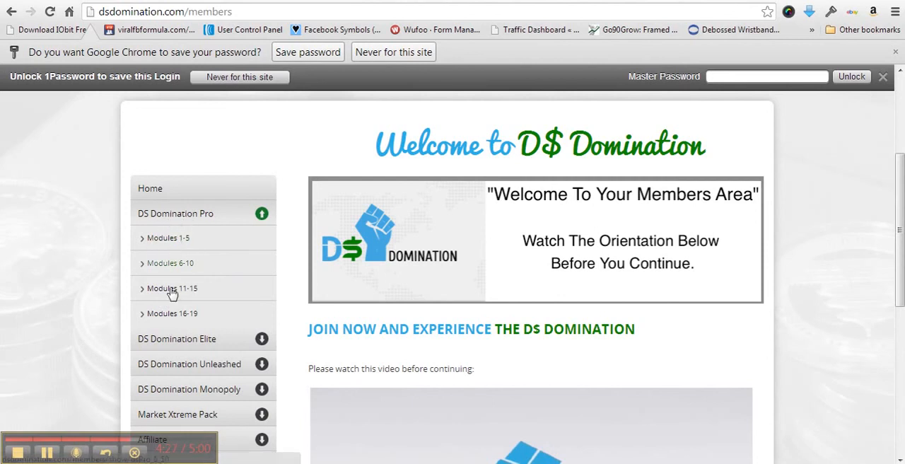
mouse_move(176, 257)
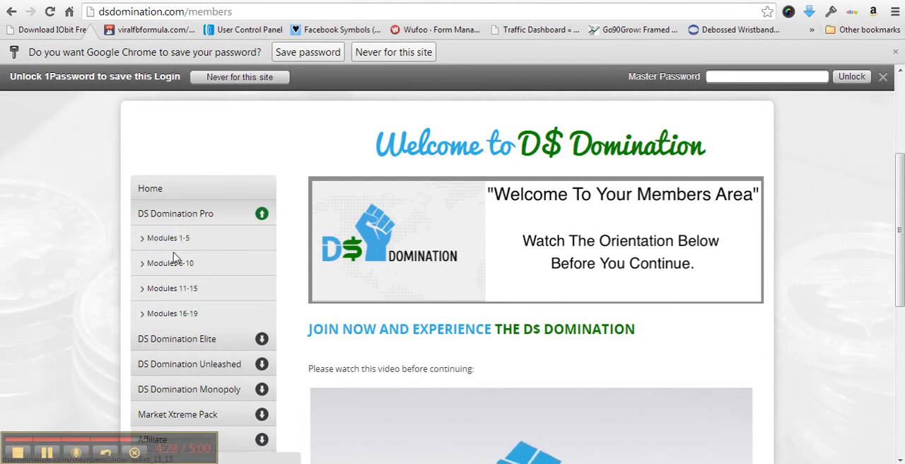